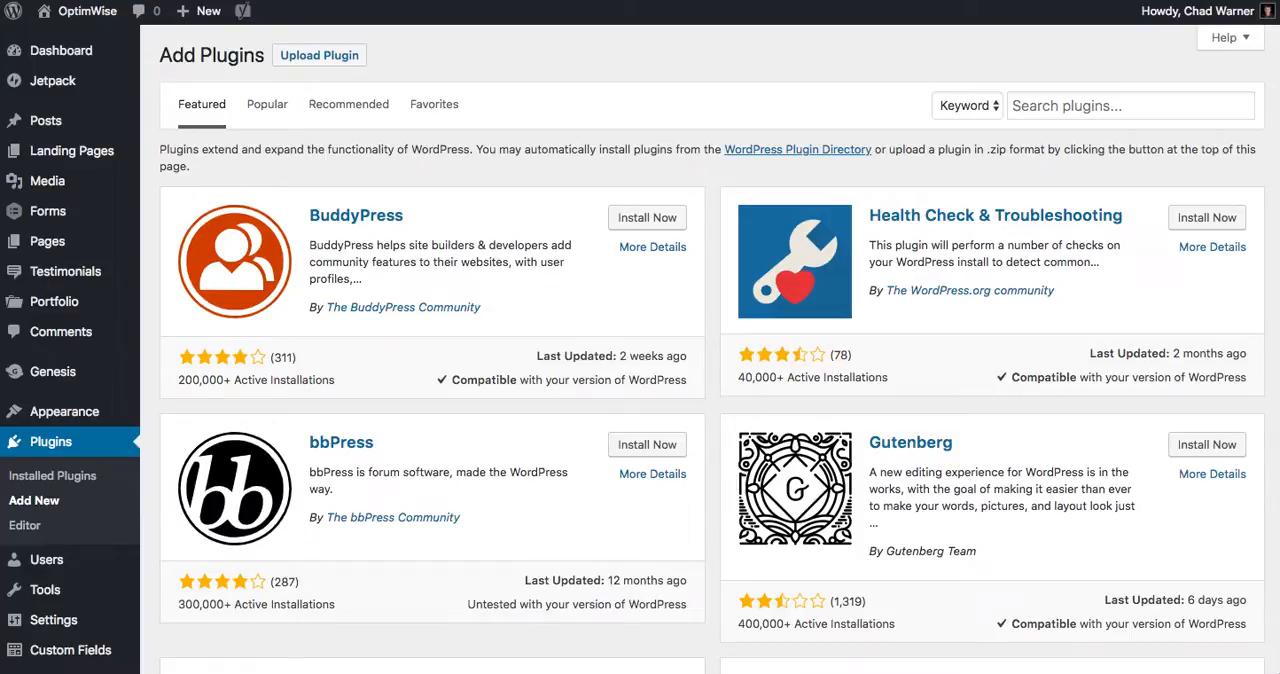
mouse_move(128, 390)
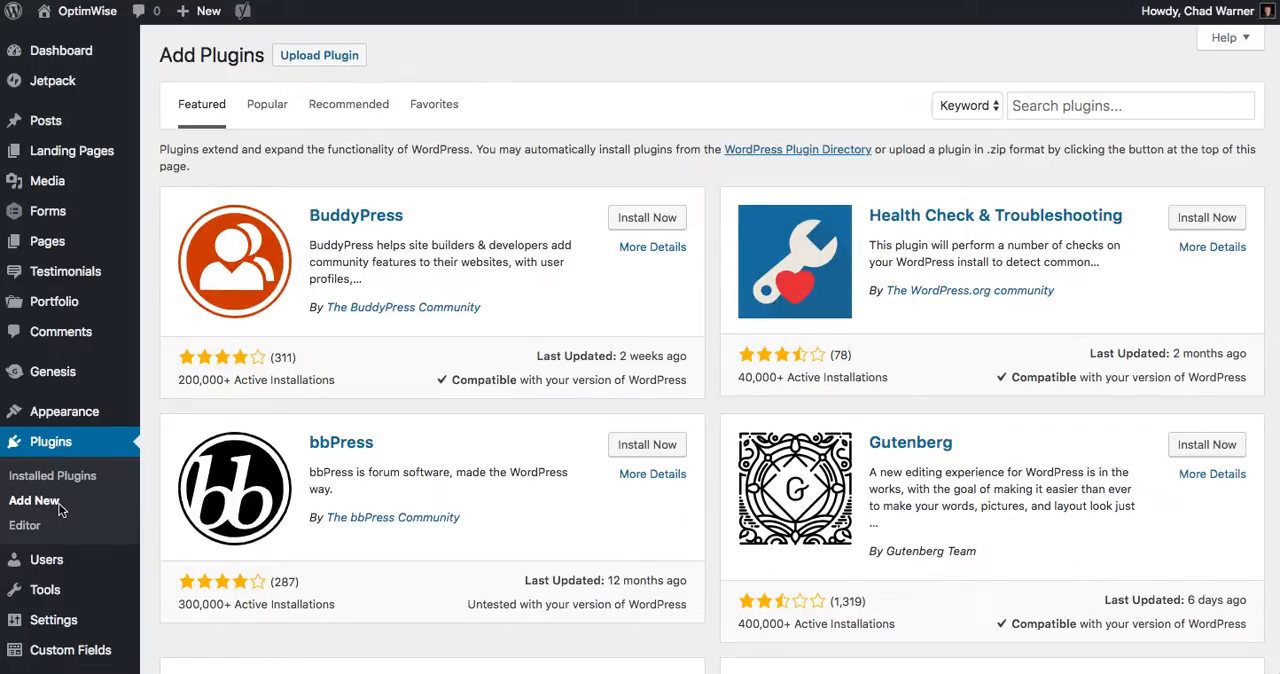
Step: Search the Add Plugins directory for 'google authenticator'
type("google authenticator")
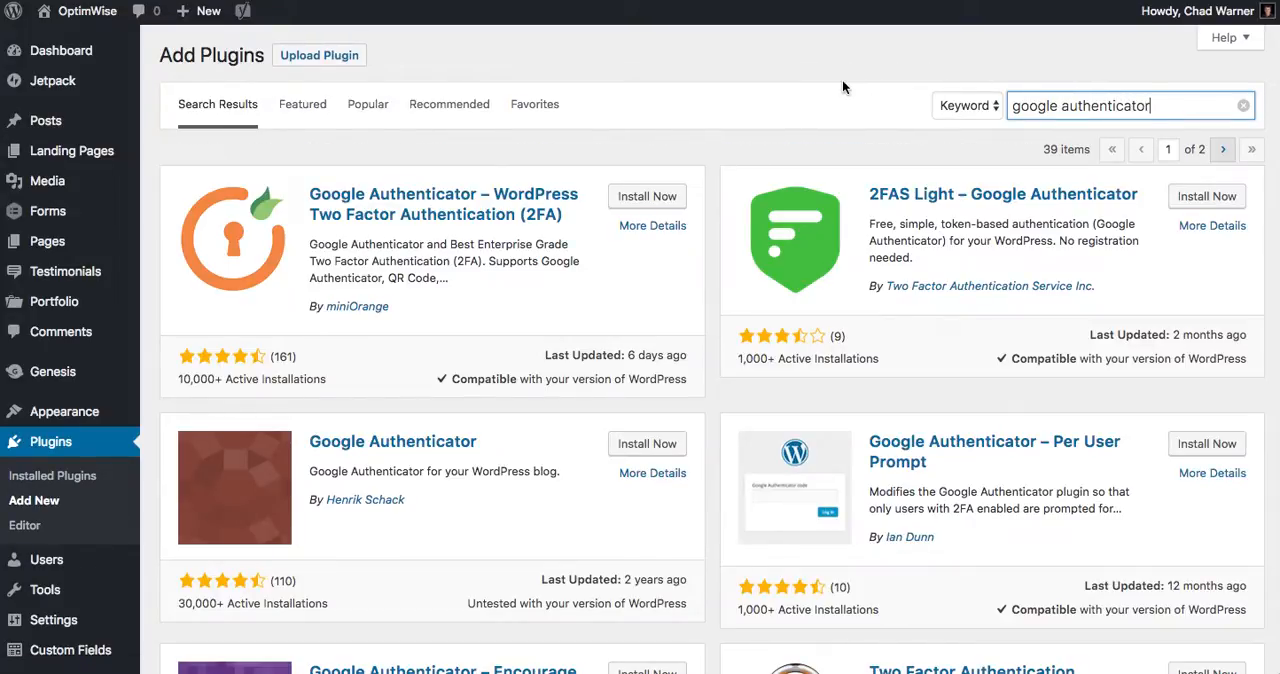
mouse_move(304, 472)
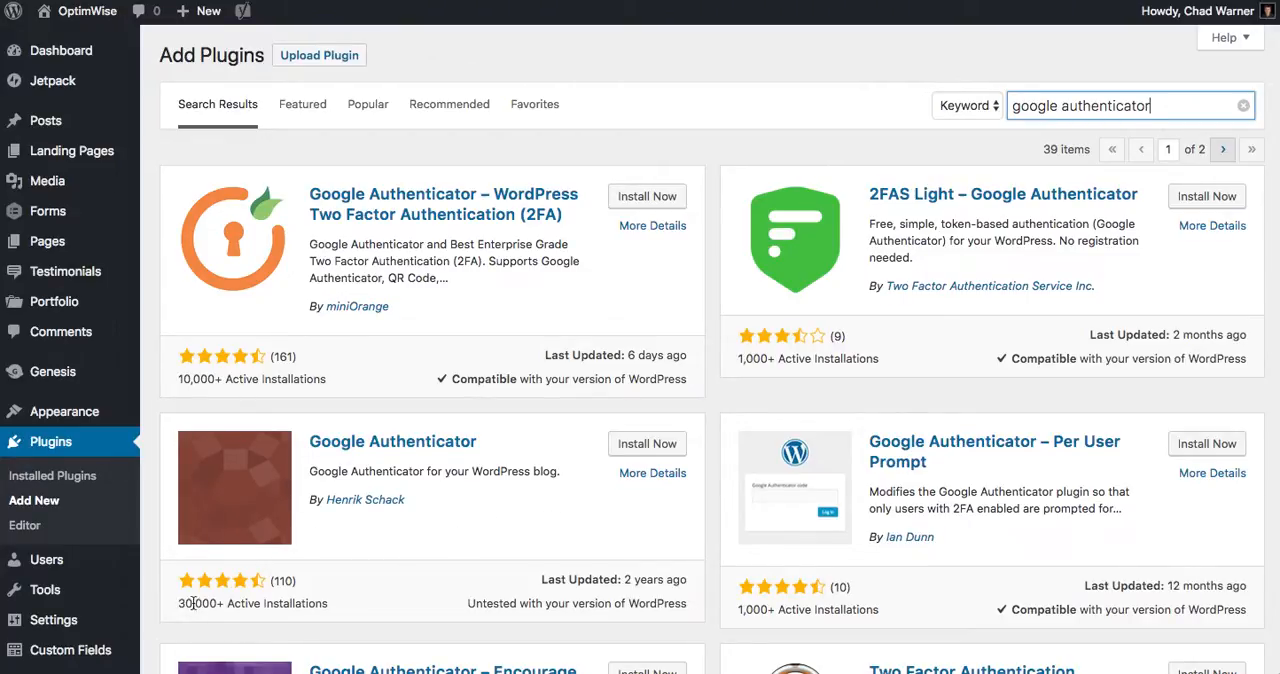
mouse_move(380, 604)
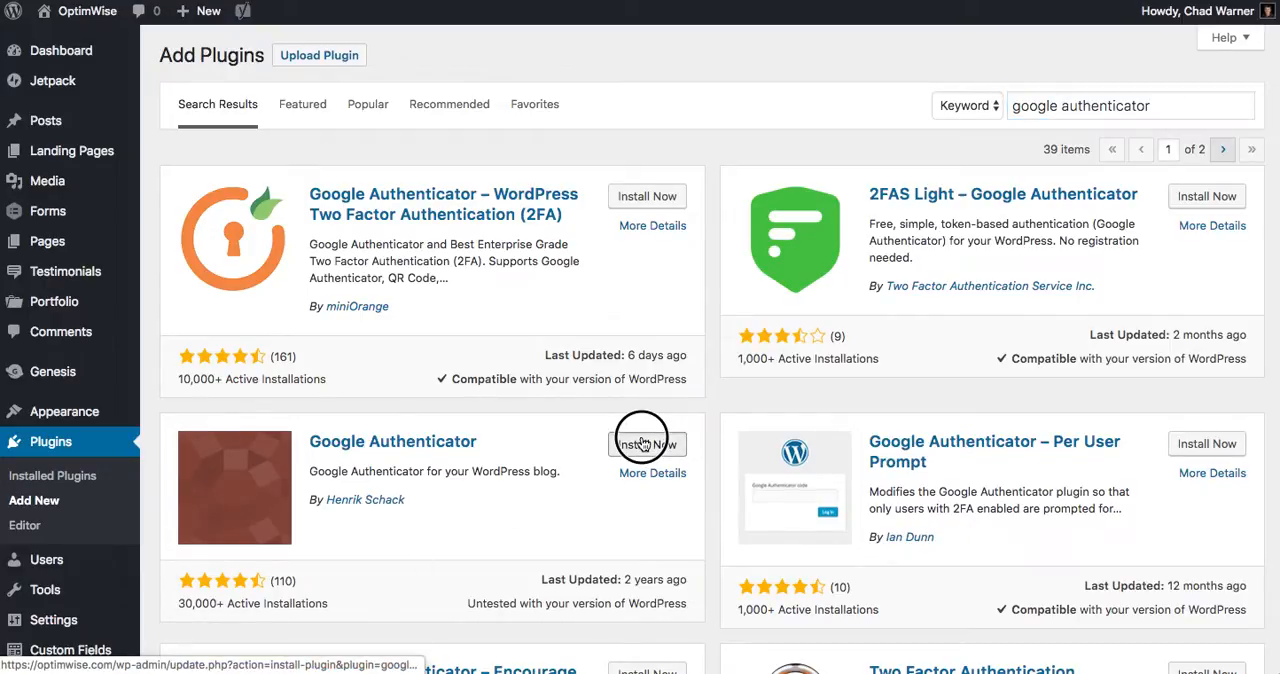
Step: Install and activate Henrik Schack's Google Authenticator plugin until 'Plugin activated' appears
left_click(648, 444)
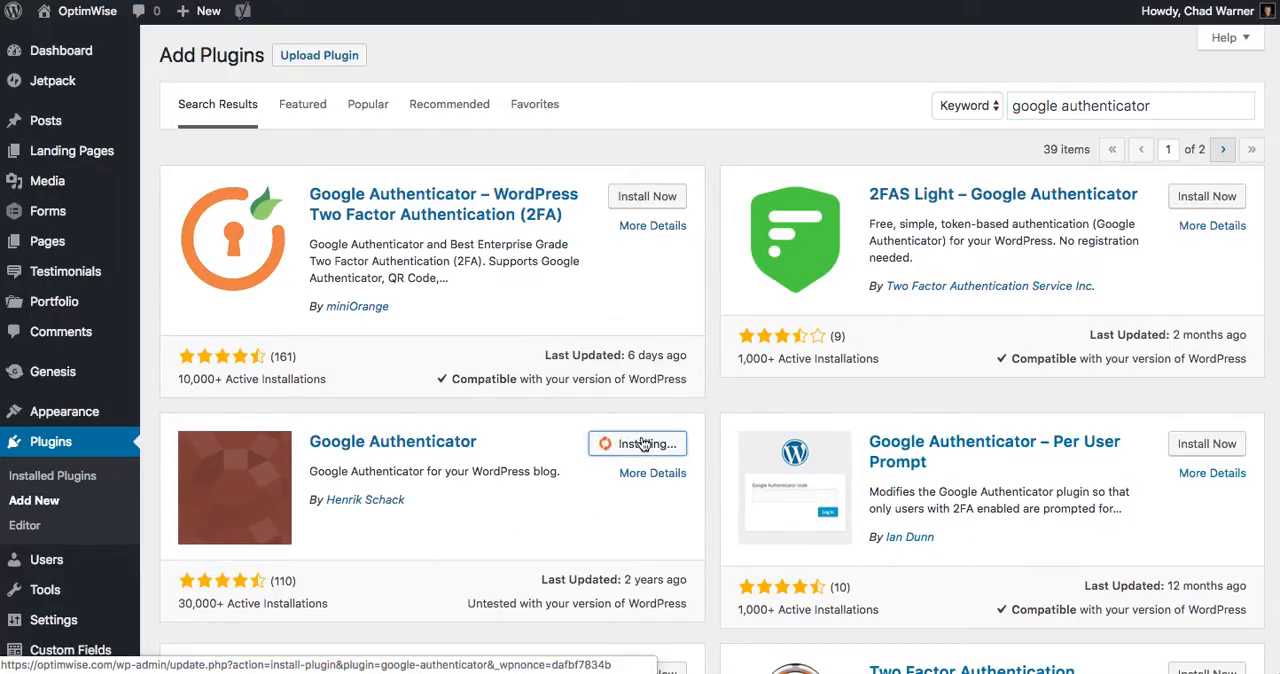
left_click(648, 444)
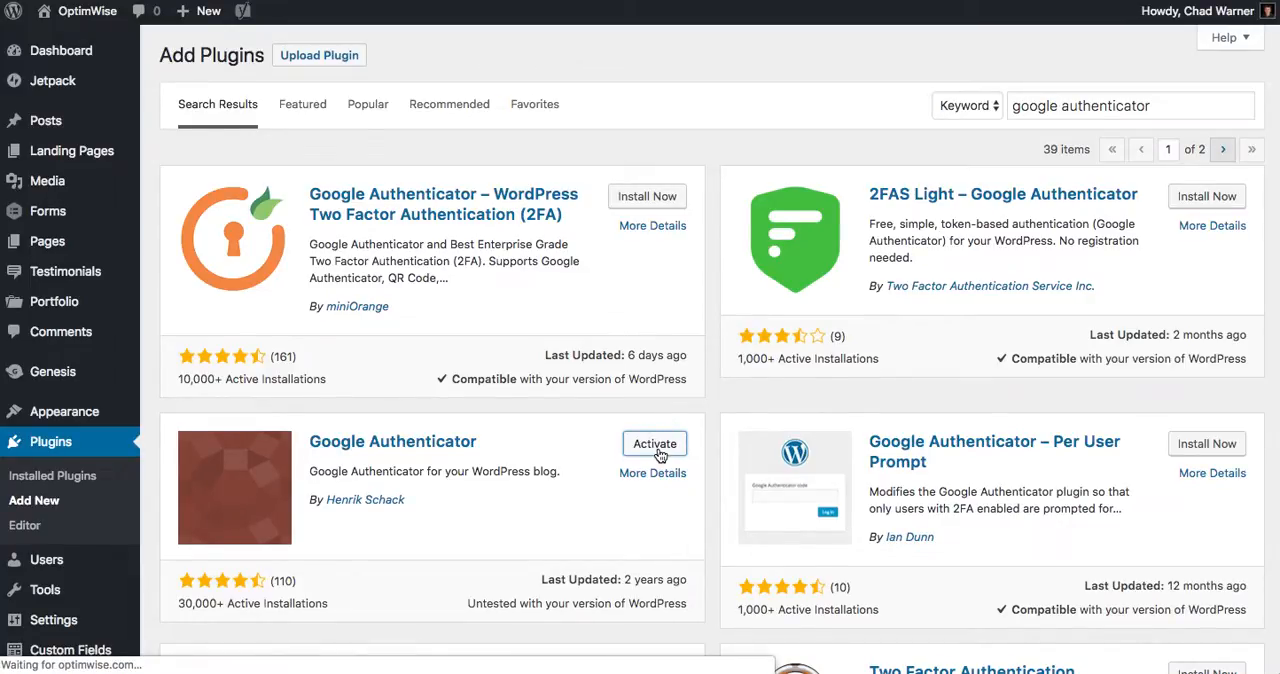
left_click(654, 444)
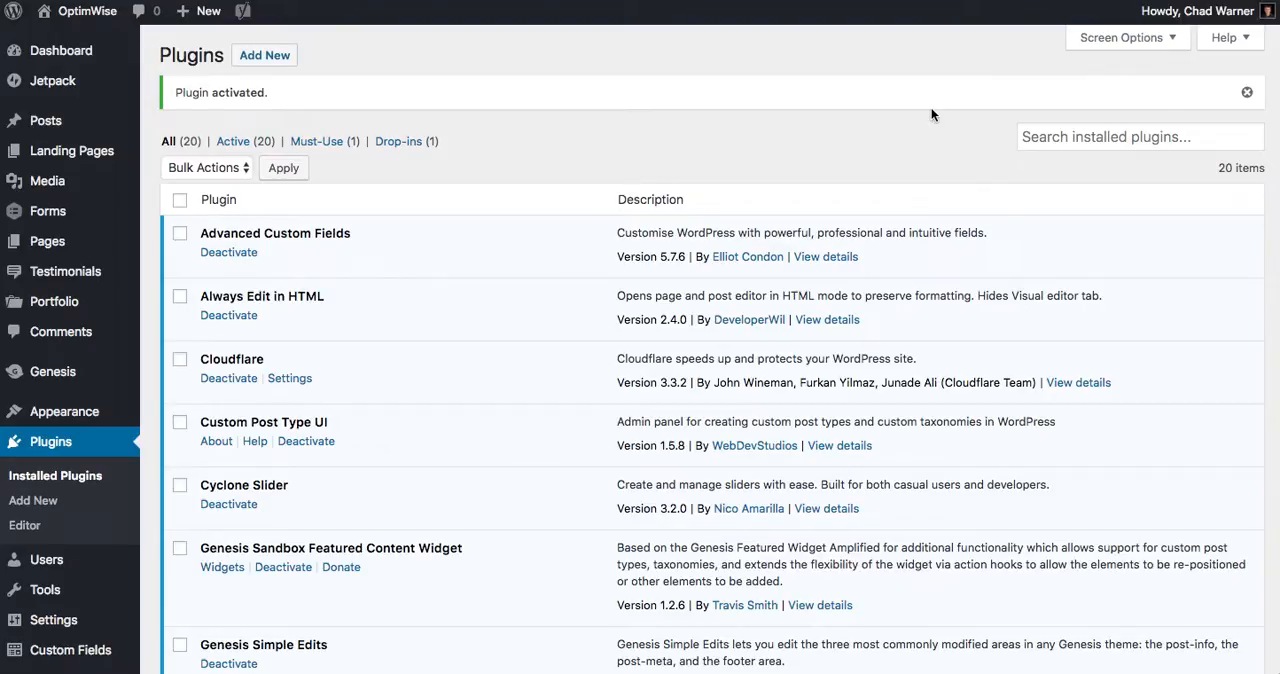
left_click(1196, 12)
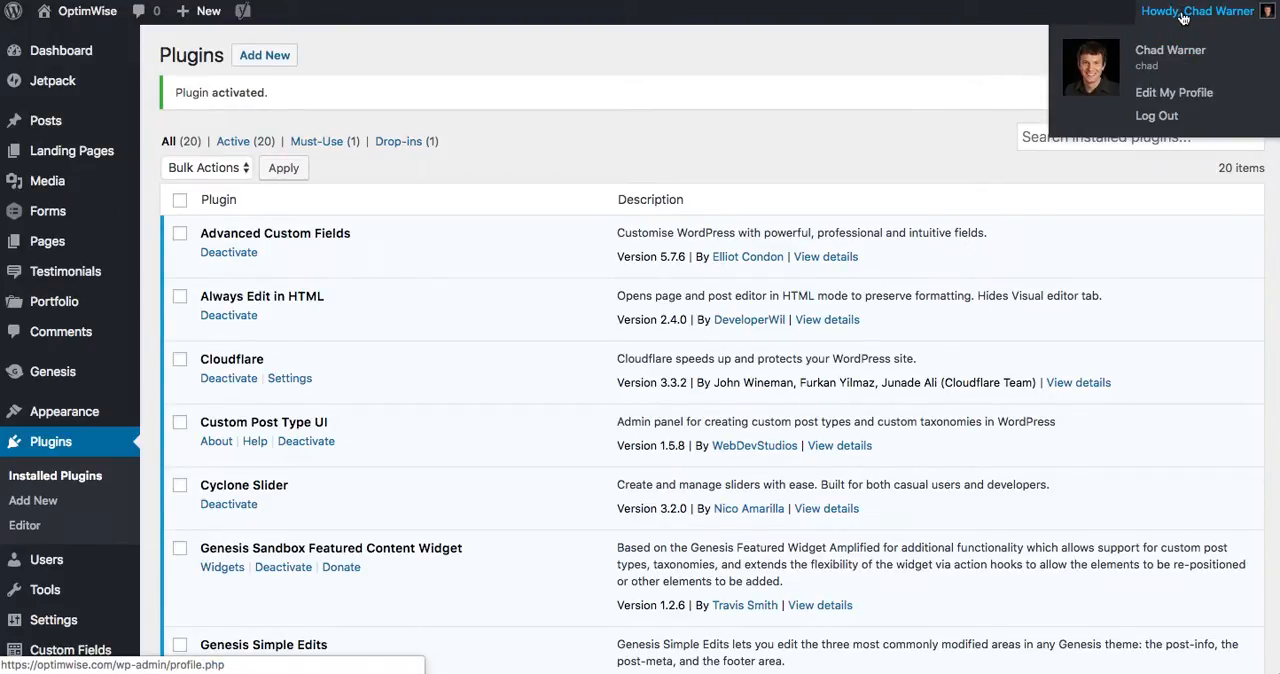
Step: Edit My Profile and reach the Google Authenticator Settings with it active, described as OptimWise.com
left_click(1172, 92)
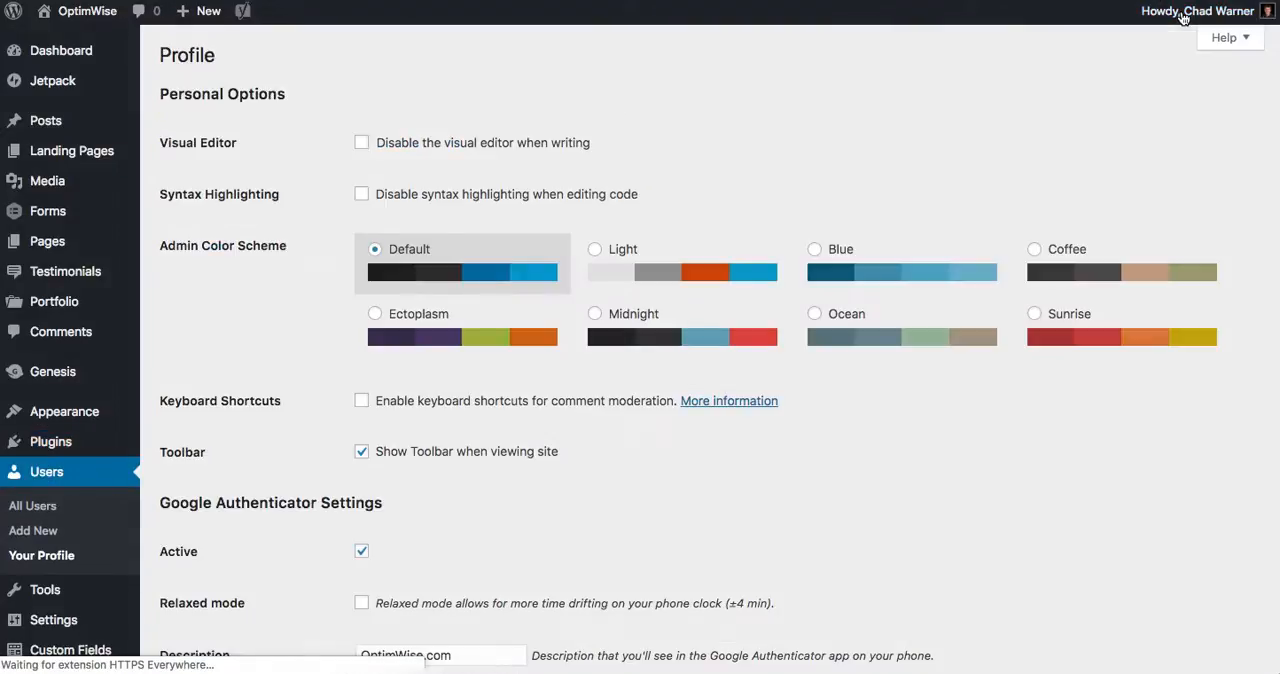
scroll("down", 3)
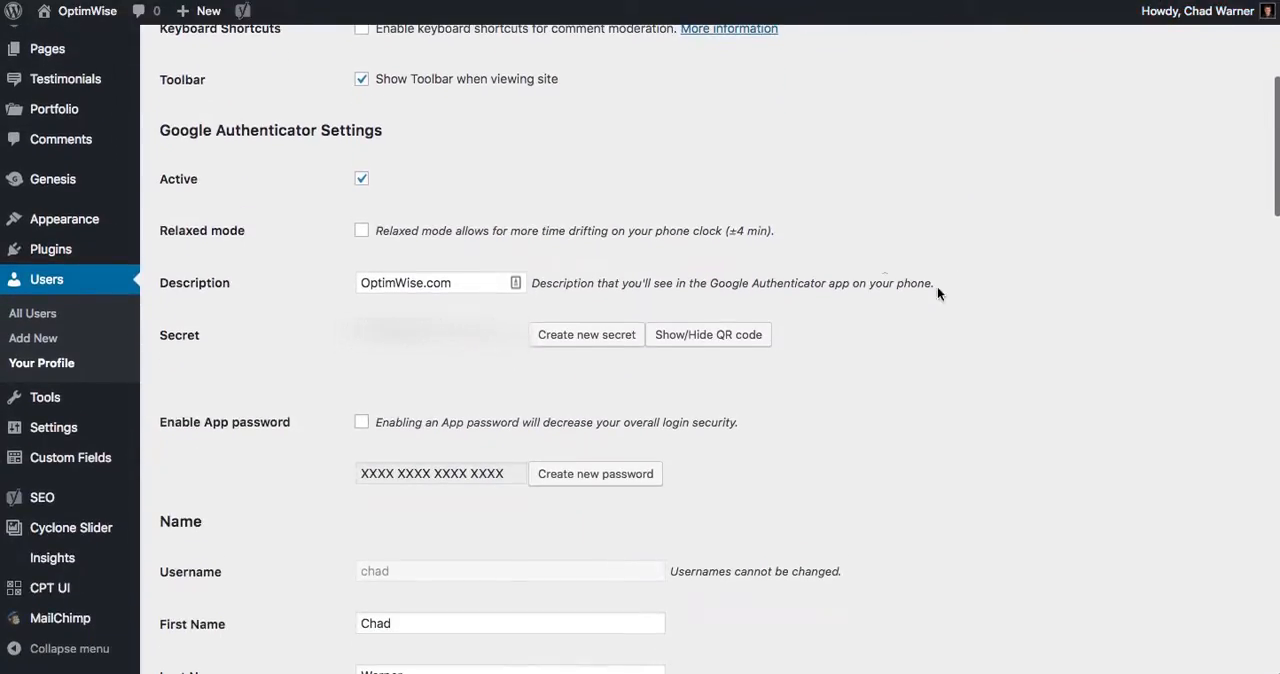
mouse_move(386, 136)
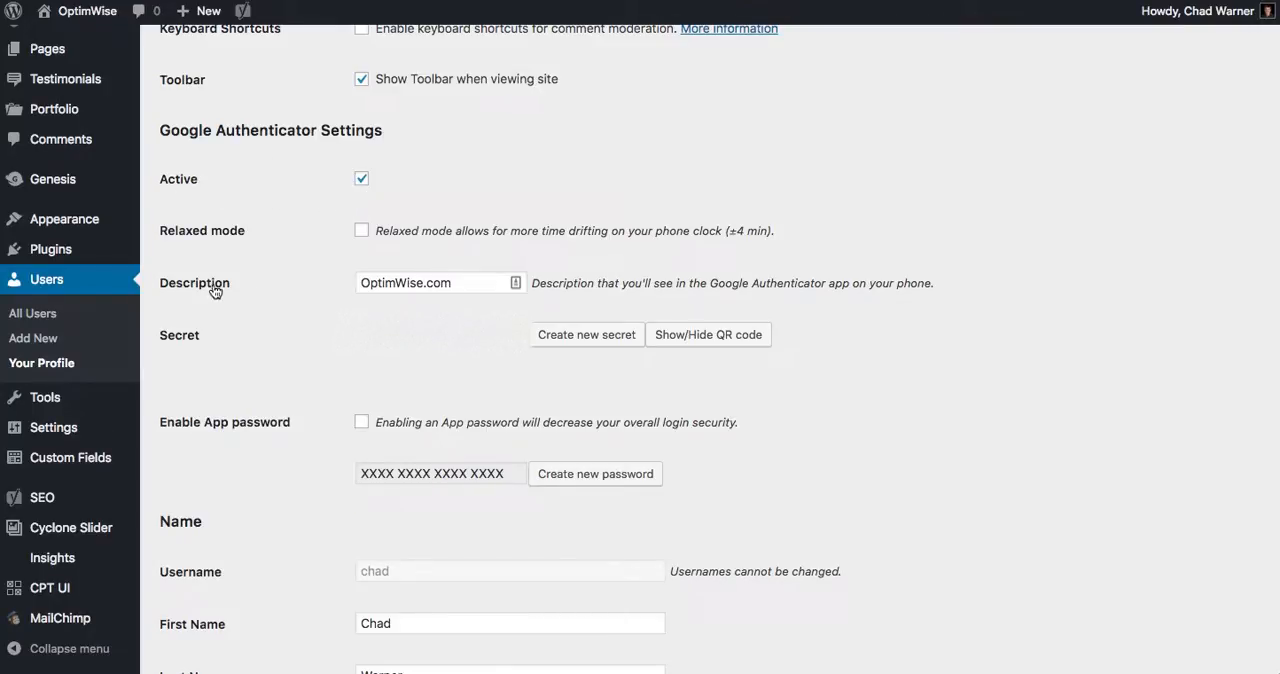
left_click(438, 282)
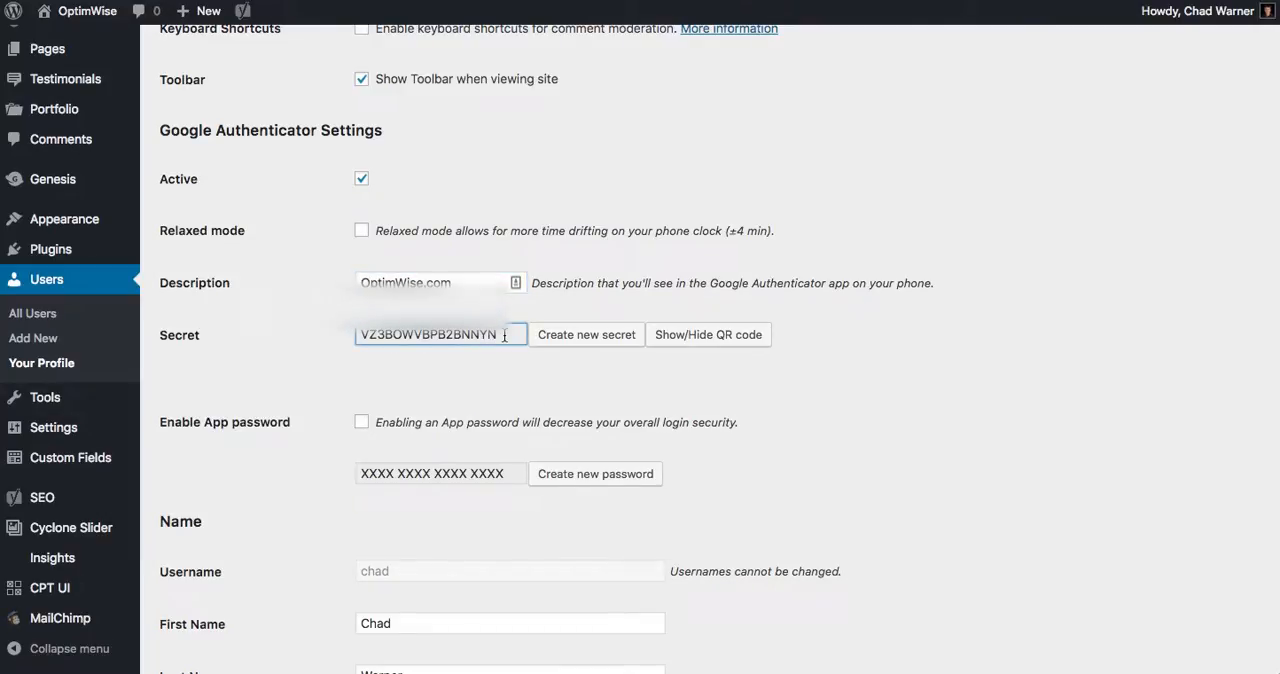
left_click(708, 334)
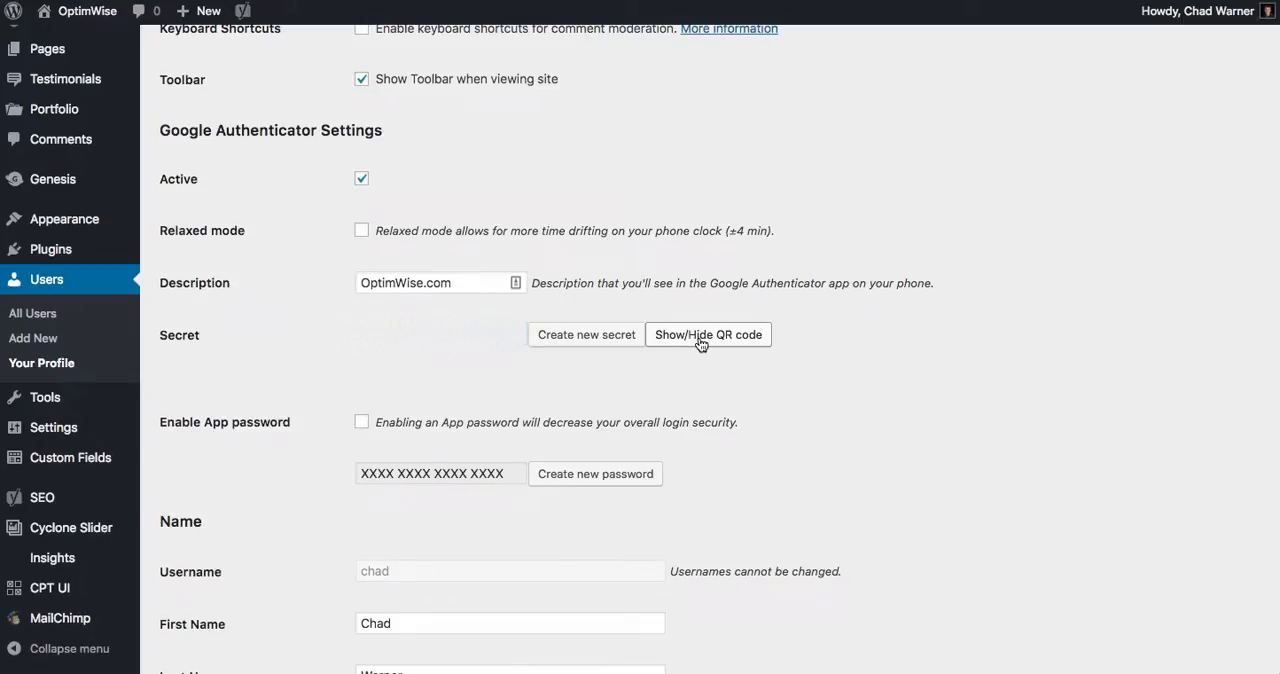
Step: Reveal the QR code for the authenticator secret ready for scanning with the phone app
left_click(708, 334)
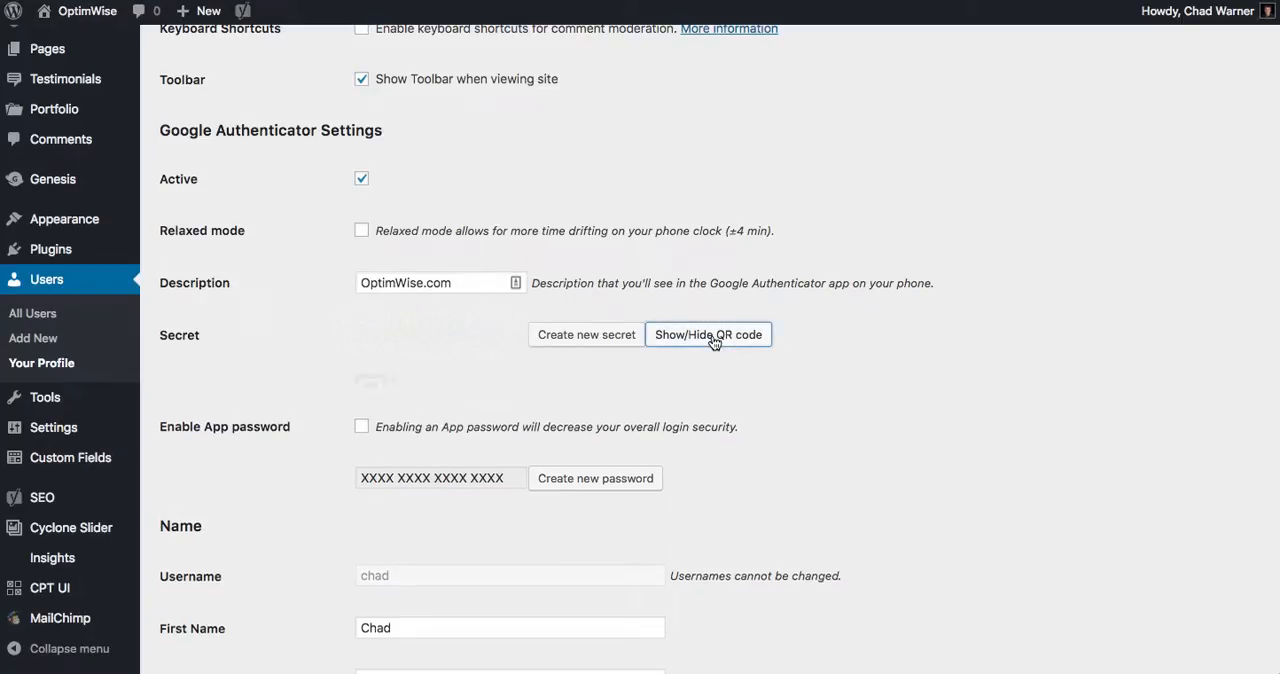
left_click(708, 334)
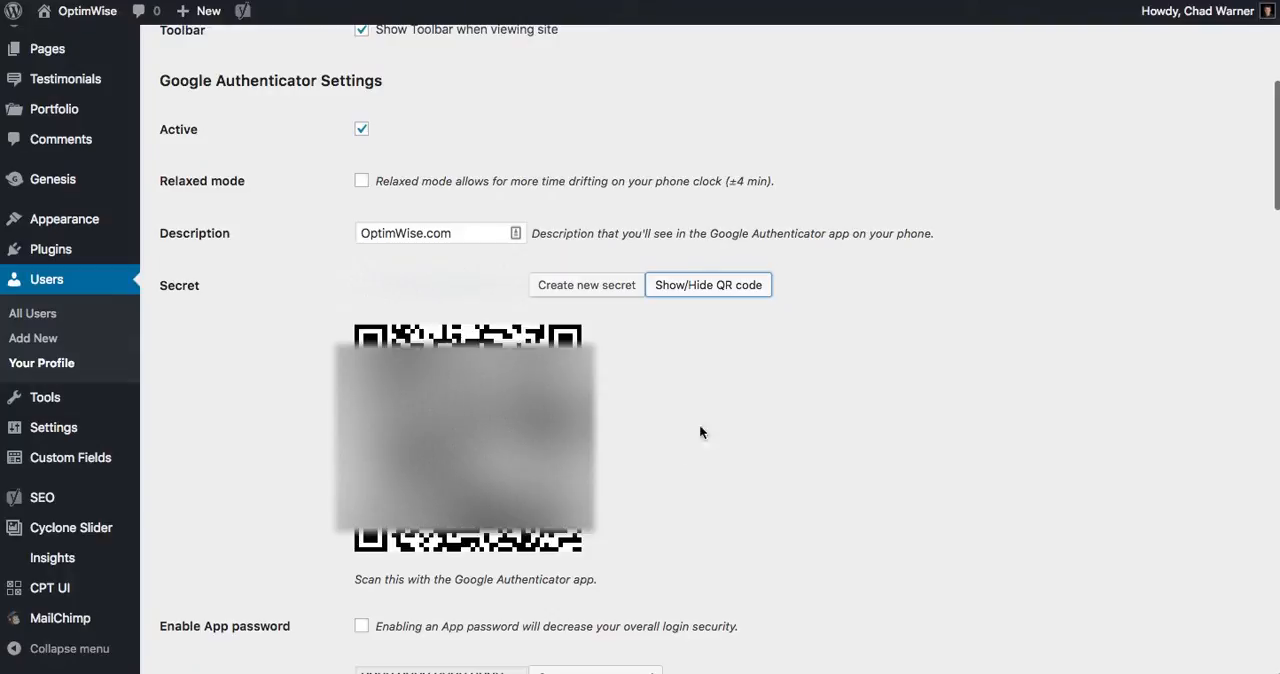
mouse_move(620, 584)
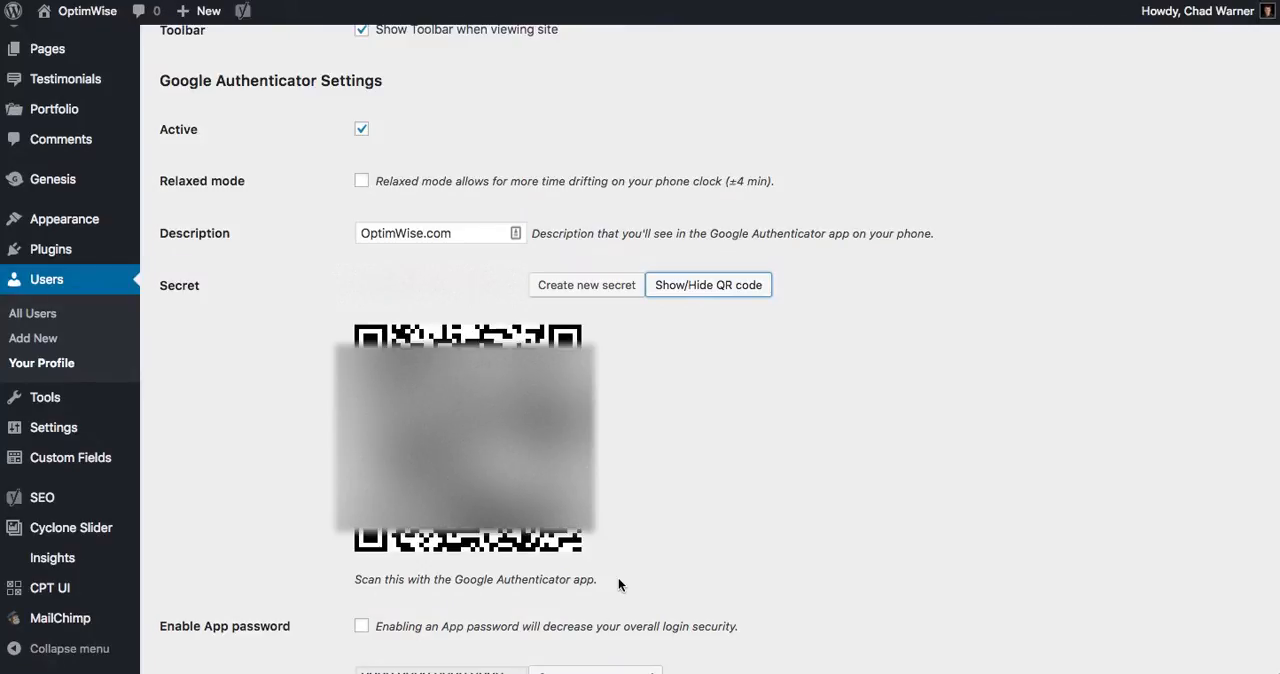
mouse_move(500, 254)
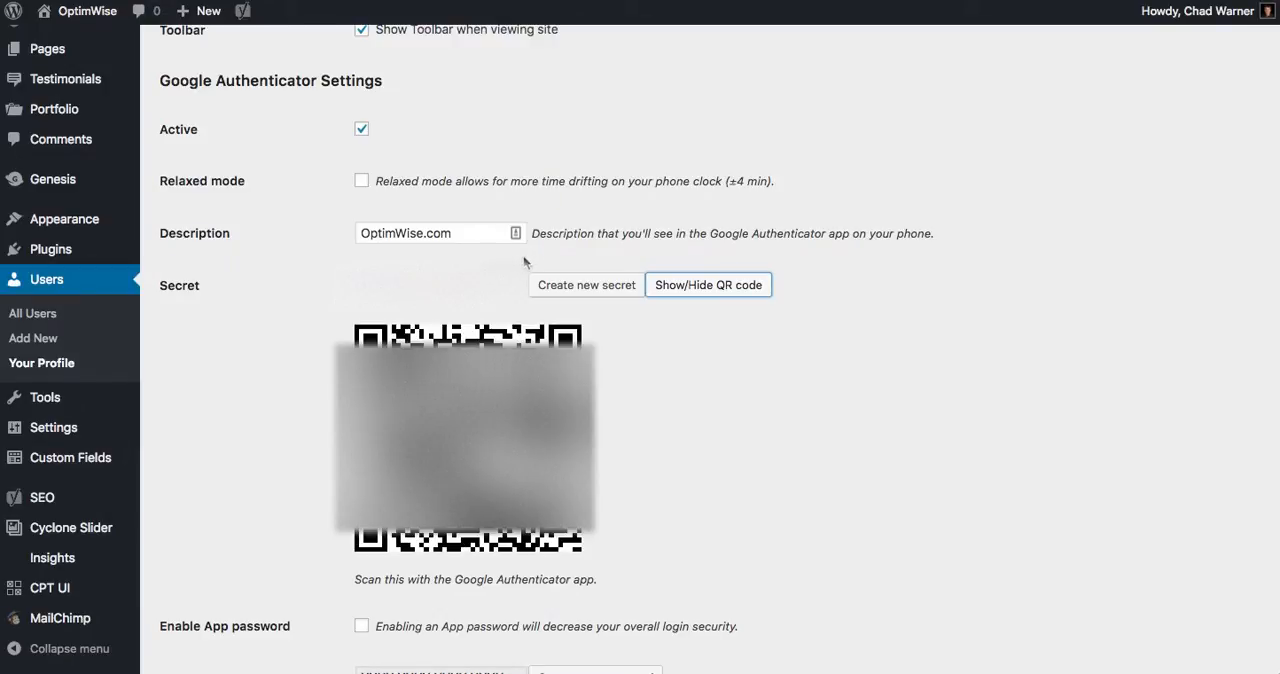
Step: Update the profile so WordPress confirms 'Profile updated' with the authenticator settings saved
scroll("down", 3)
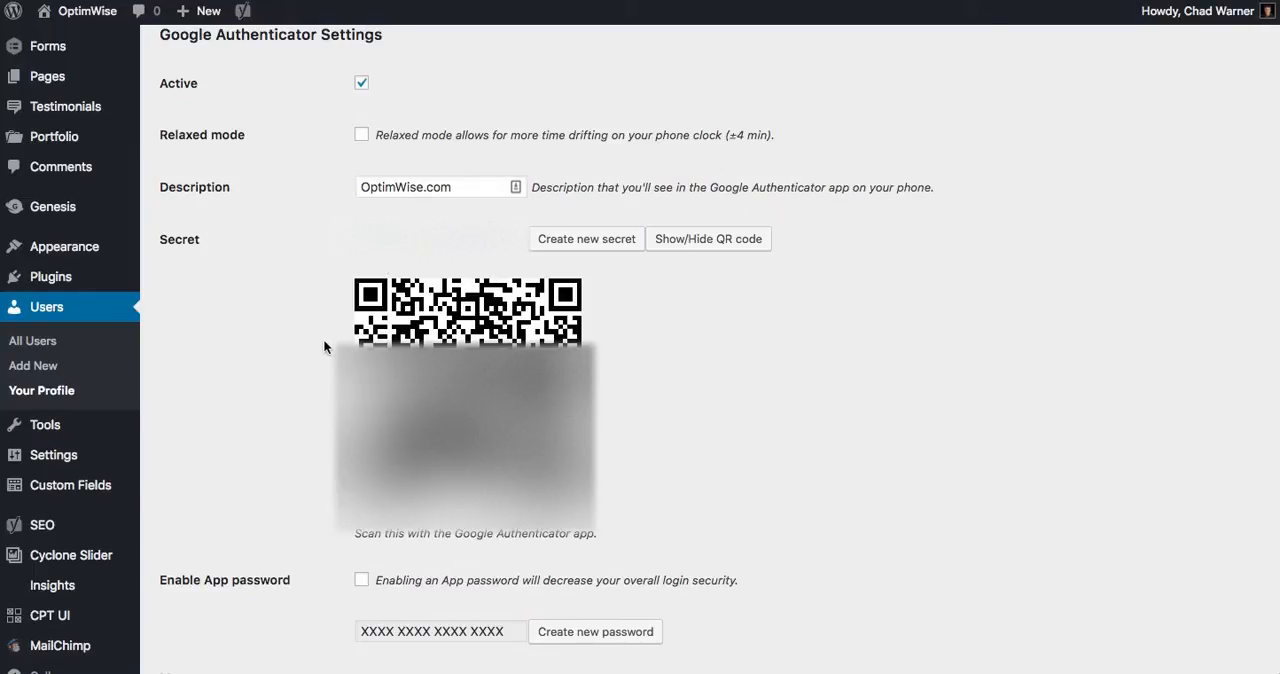
scroll("down", 3)
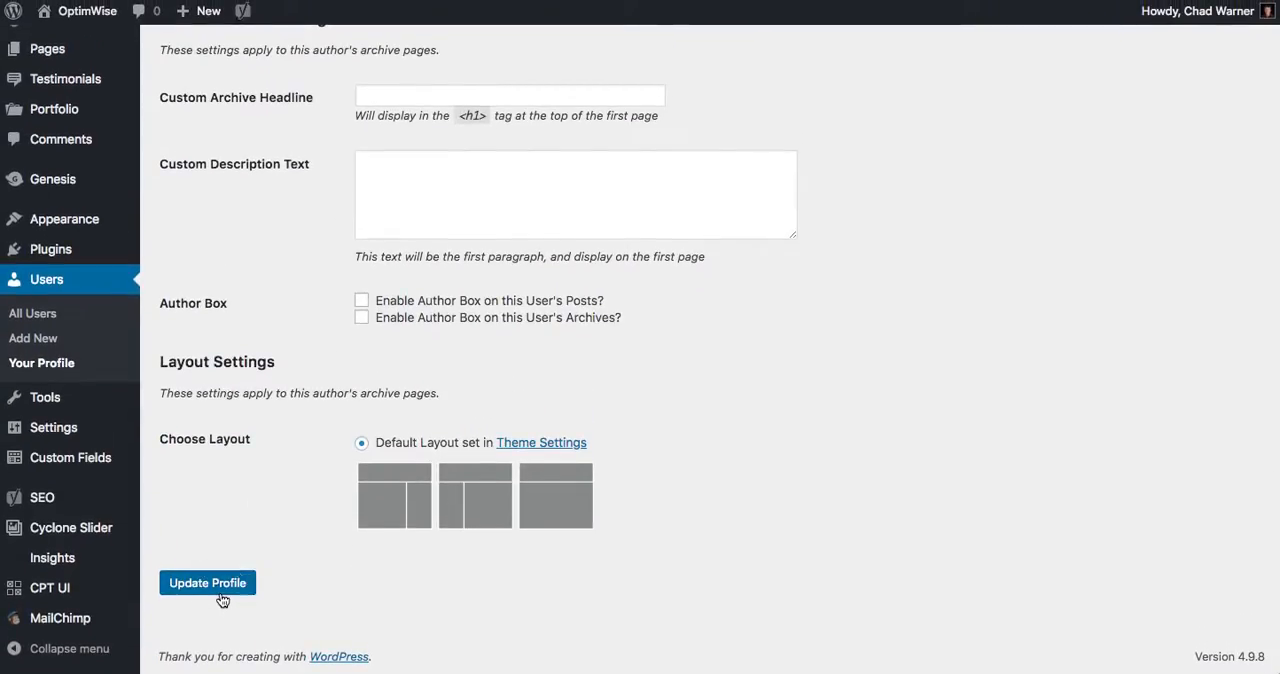
left_click(208, 582)
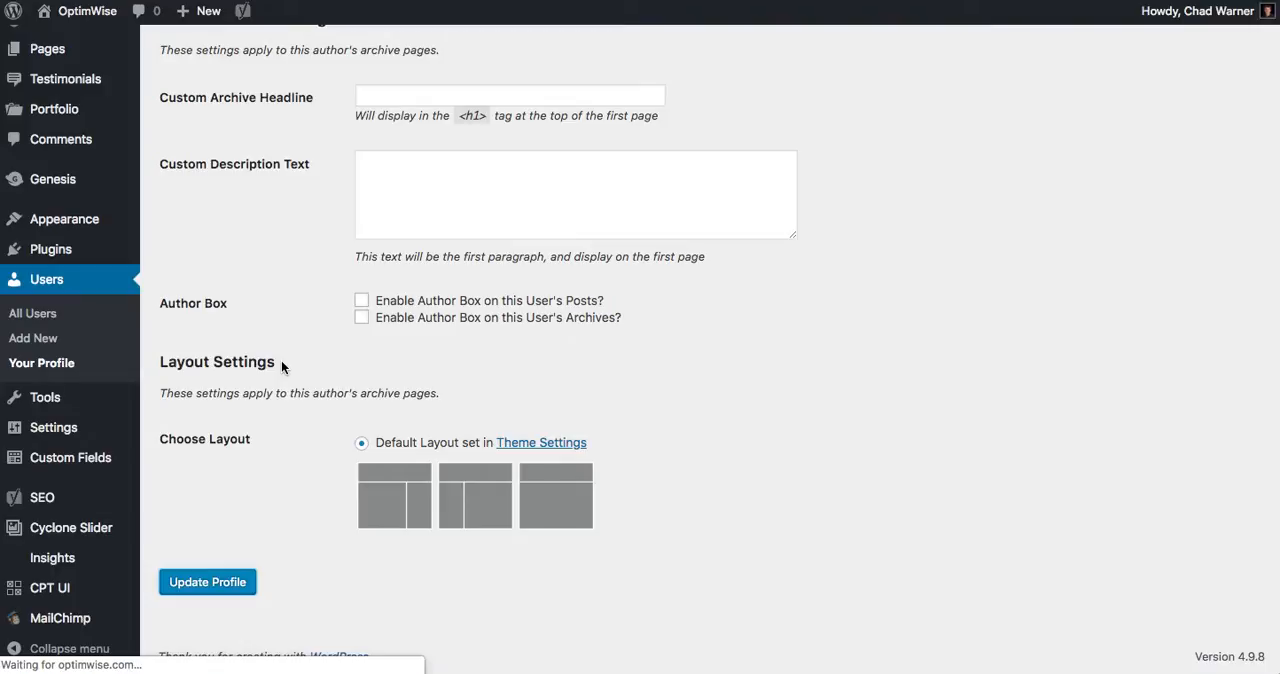
left_click(208, 580)
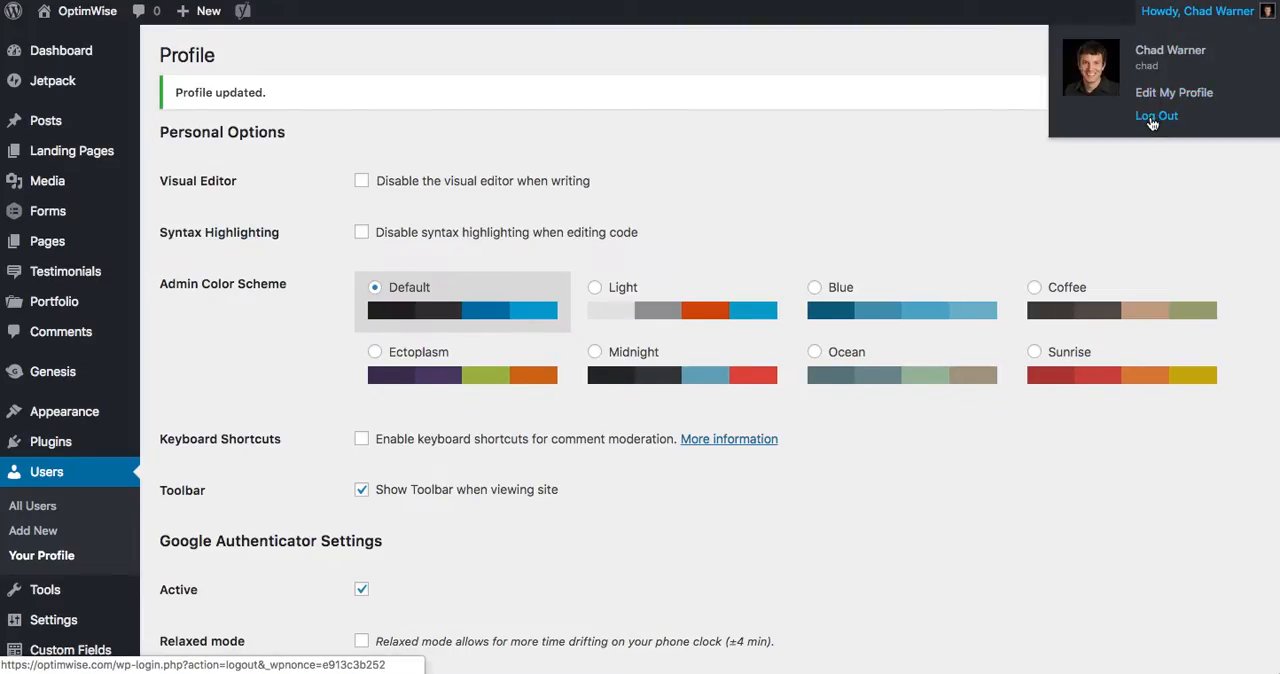
Step: Log out, then log back in with the humanity answer 13 to reach the Dashboard
left_click(1156, 116)
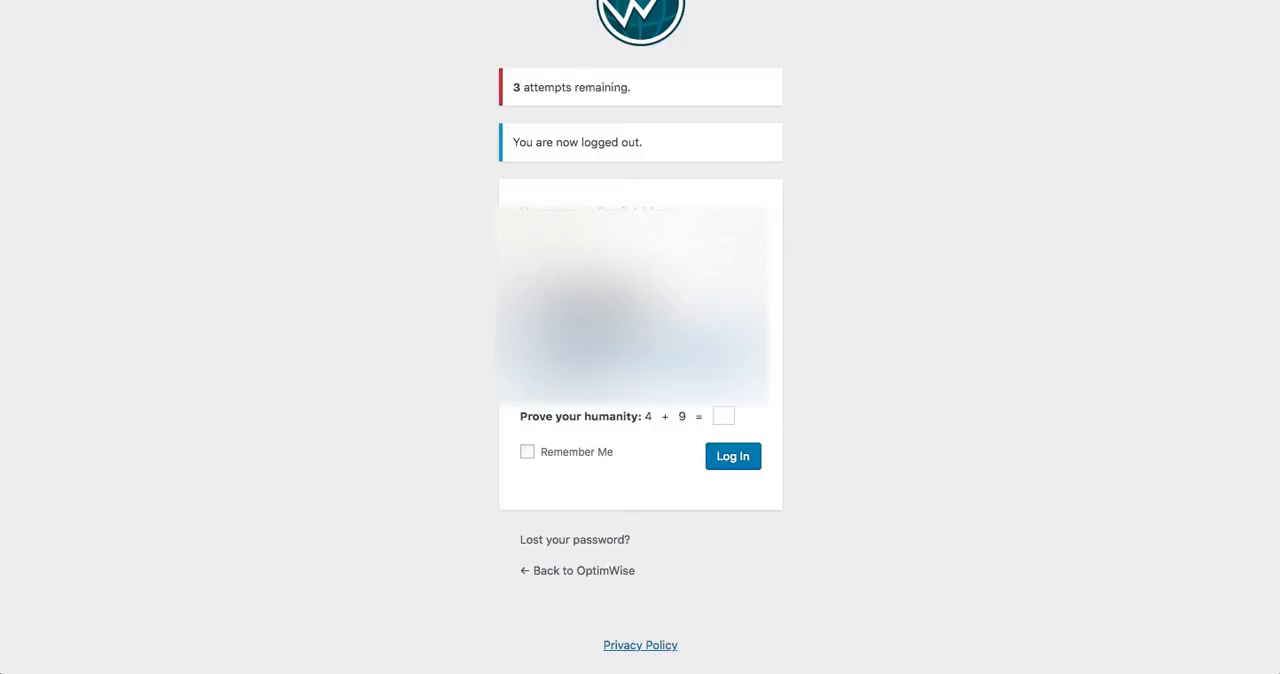
type("13")
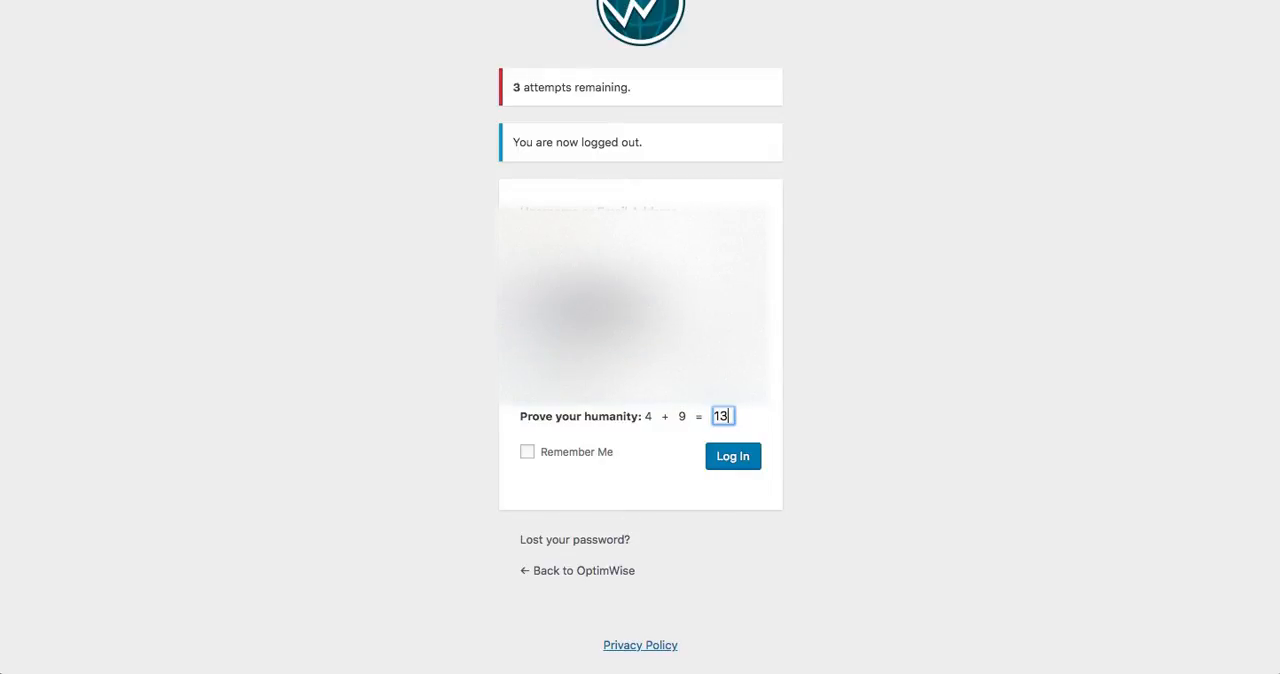
left_click(732, 456)
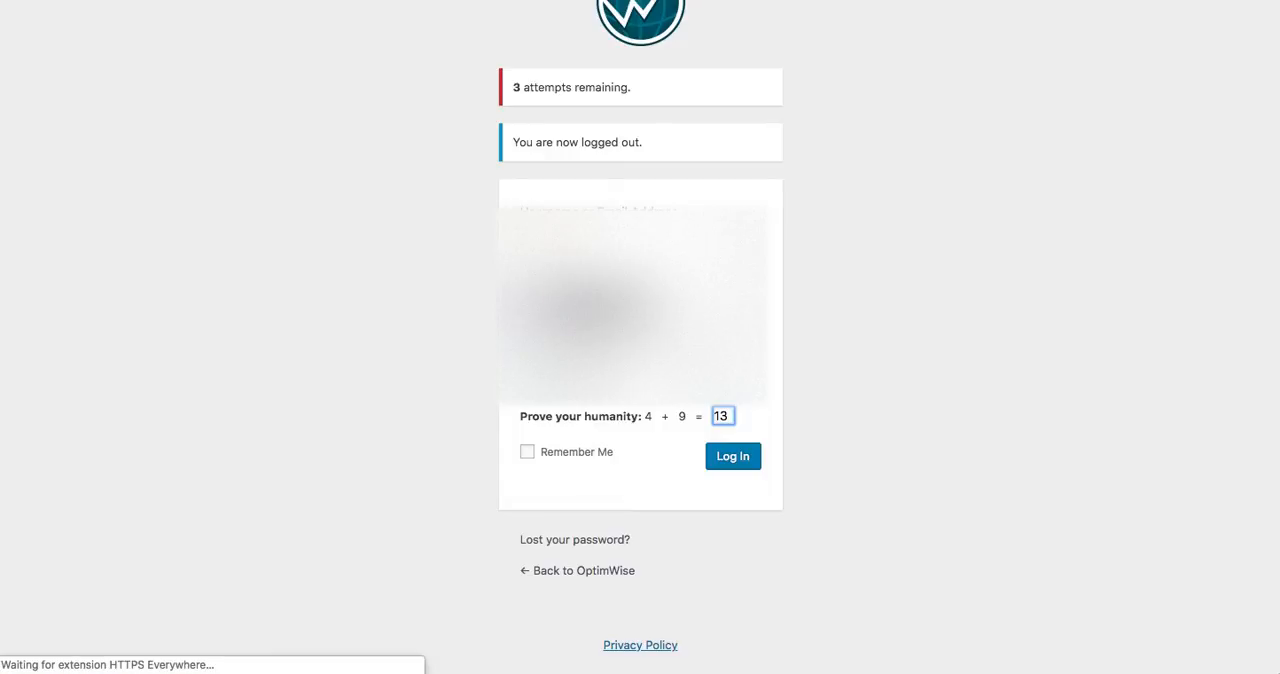
left_click(732, 456)
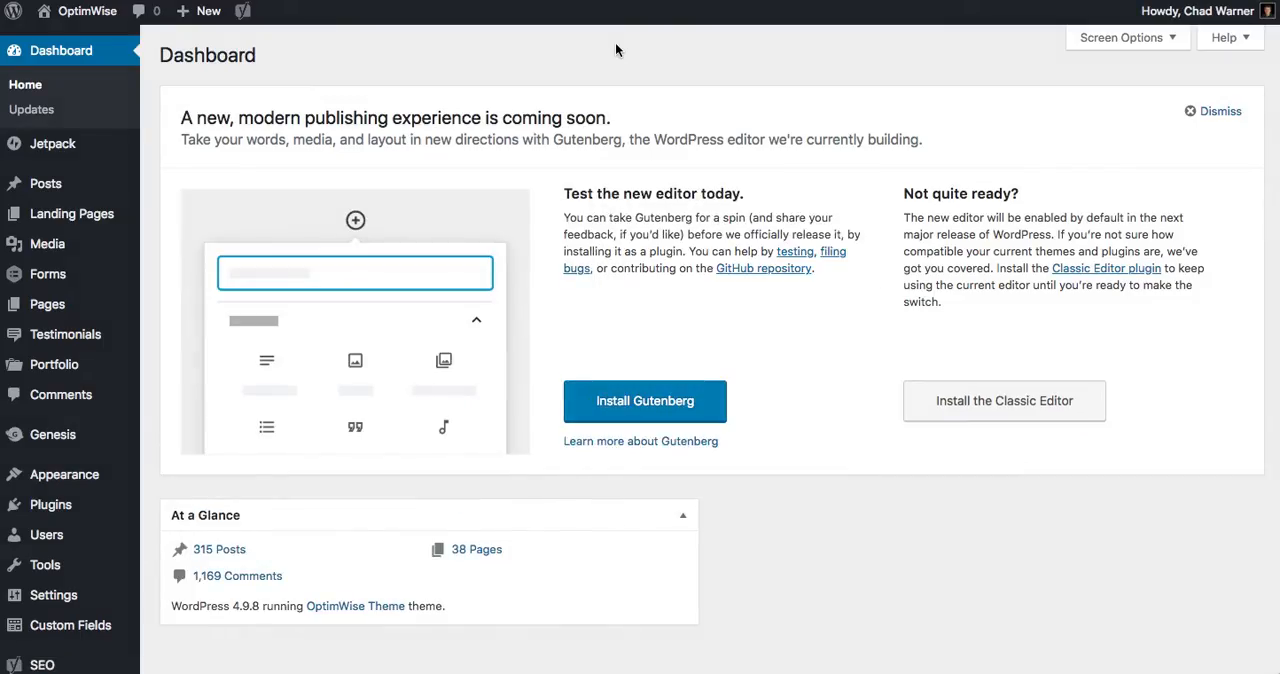